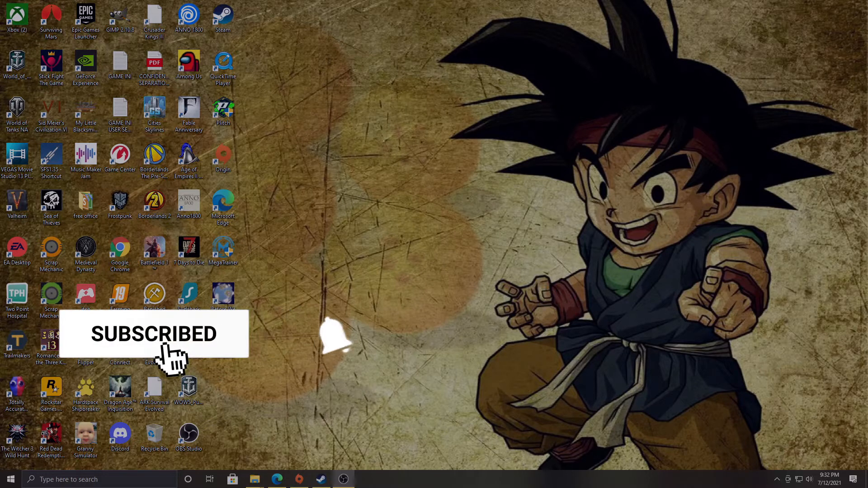
# Open Steam's View menu while the Store page is showing
pyautogui.click(325, 343)
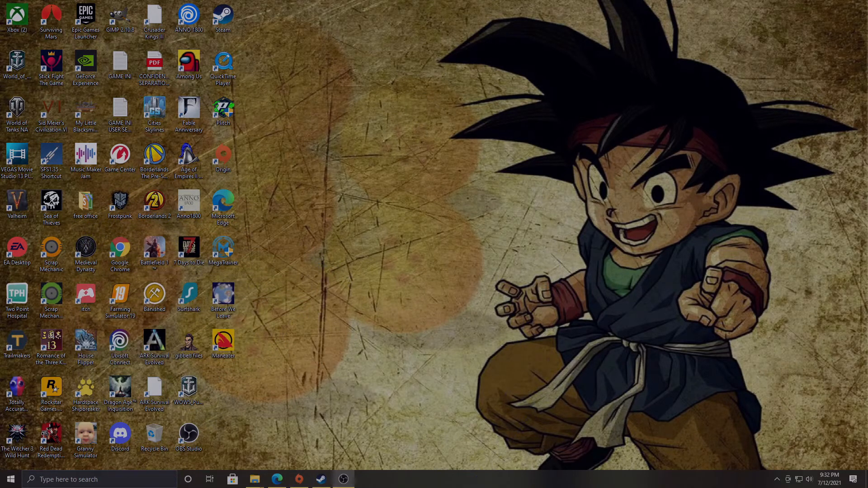
pyautogui.moveTo(309, 120)
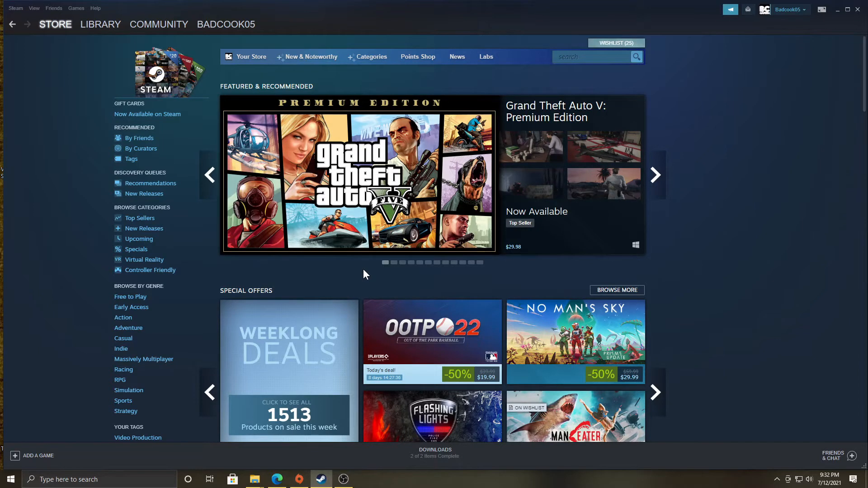
pyautogui.moveTo(376, 261)
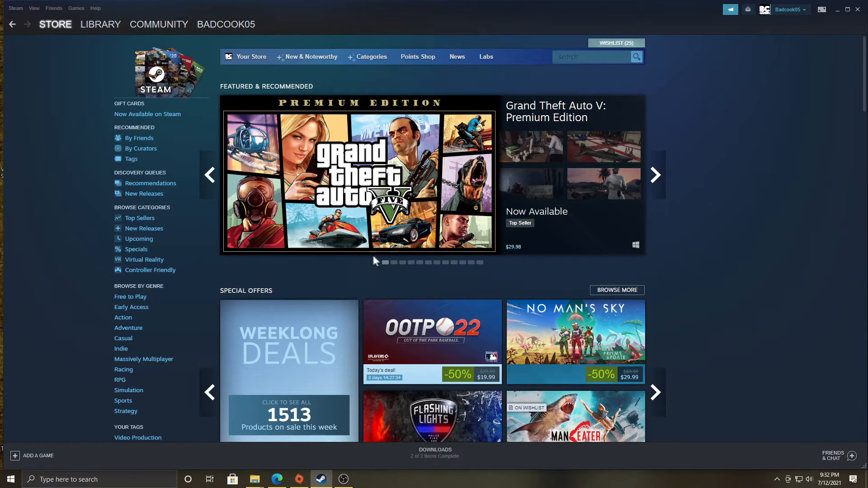
pyautogui.moveTo(340, 272)
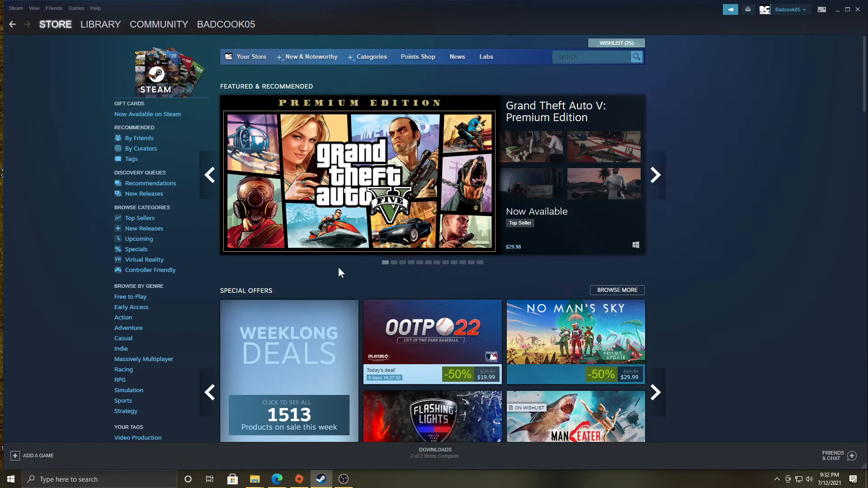
pyautogui.moveTo(115, 91)
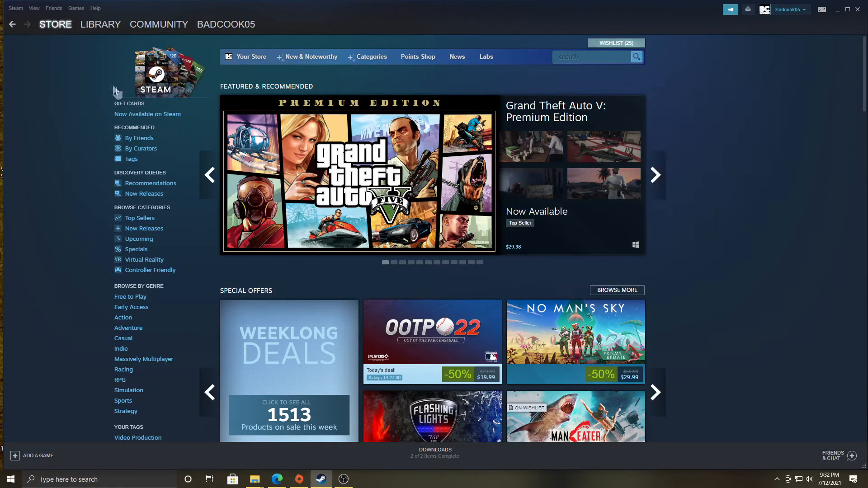
pyautogui.moveTo(154, 103)
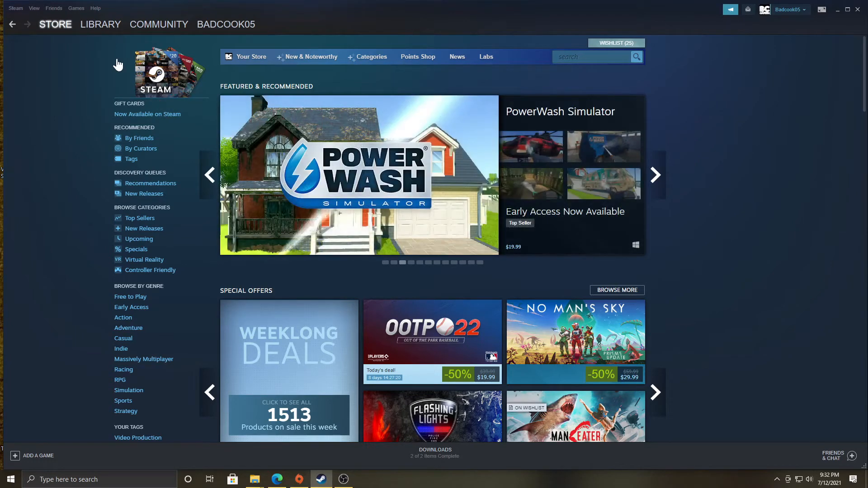
pyautogui.moveTo(37, 18)
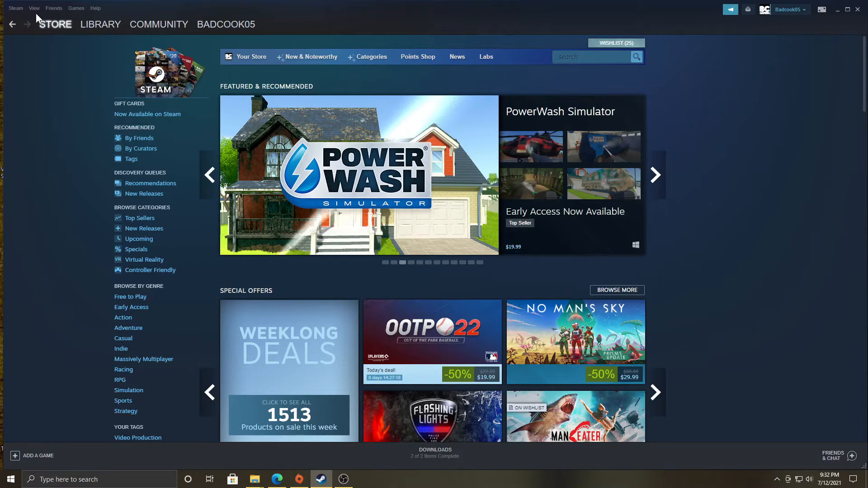
pyautogui.click(34, 8)
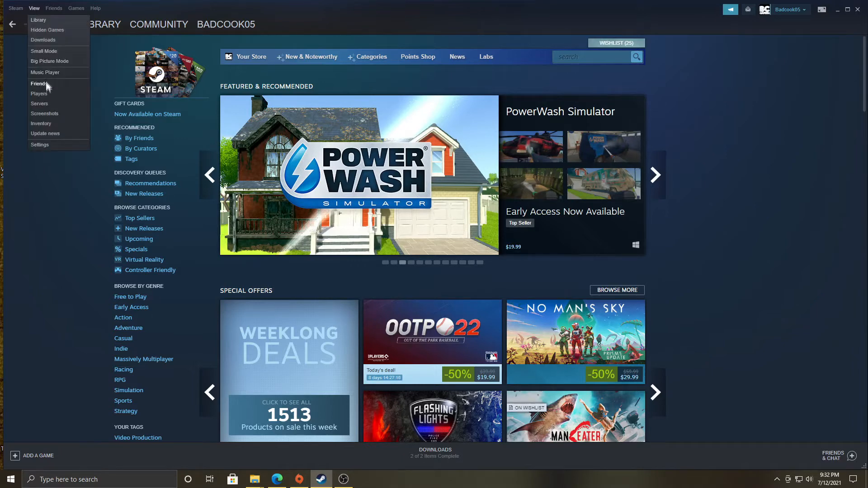
# Preview the July 12 15:27:17 purple-flames screenshot in the uploader and show it on disk
pyautogui.click(44, 113)
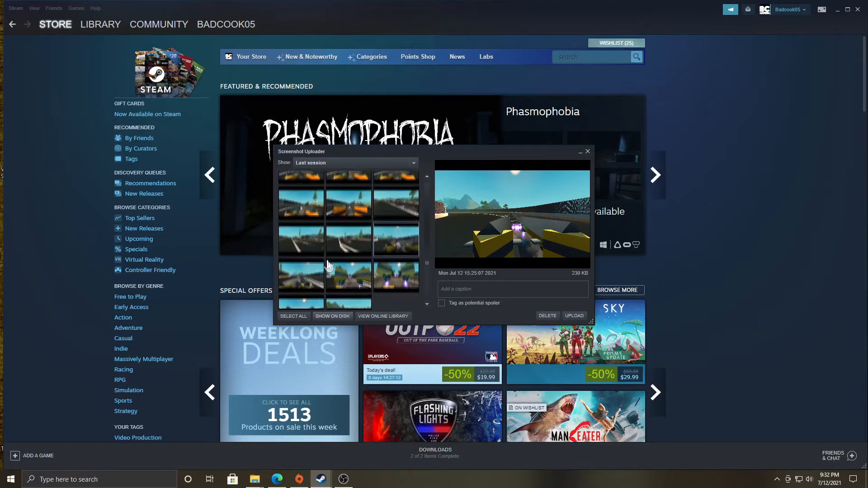
pyautogui.scroll(-3)
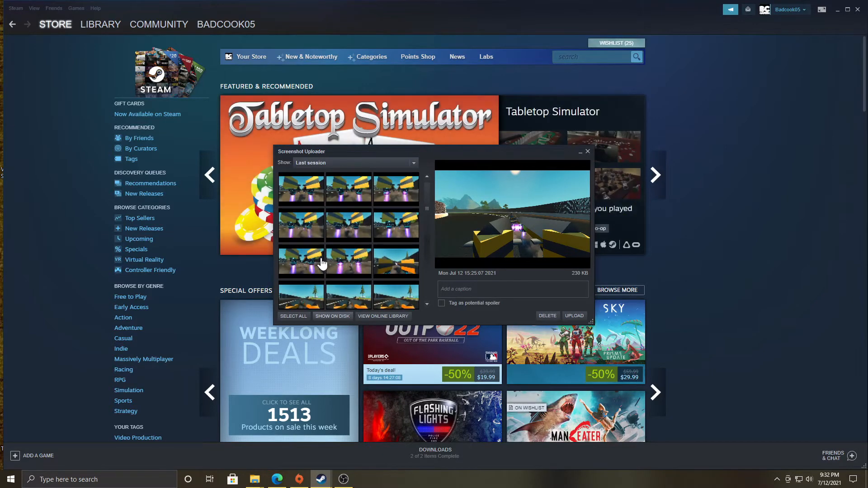
pyautogui.click(349, 226)
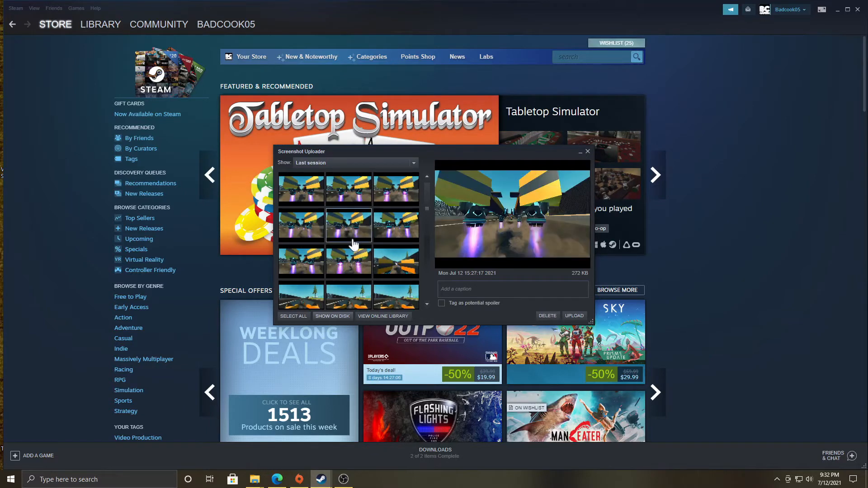
pyautogui.moveTo(335, 301)
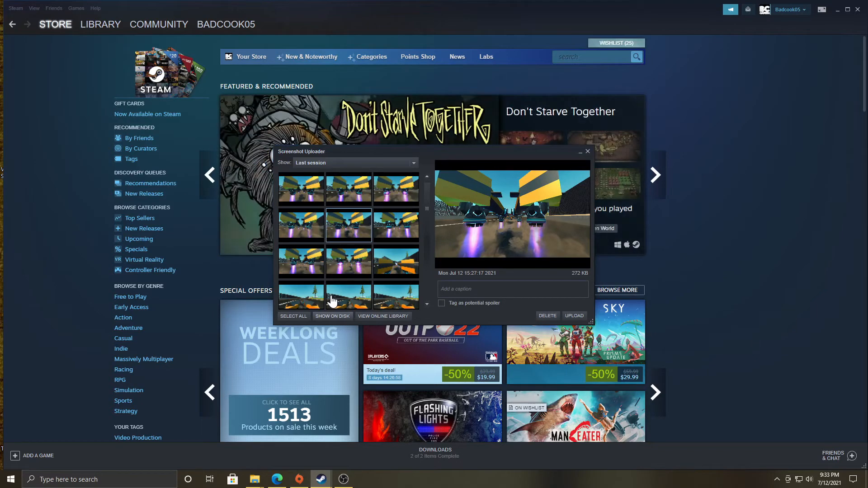
pyautogui.moveTo(338, 320)
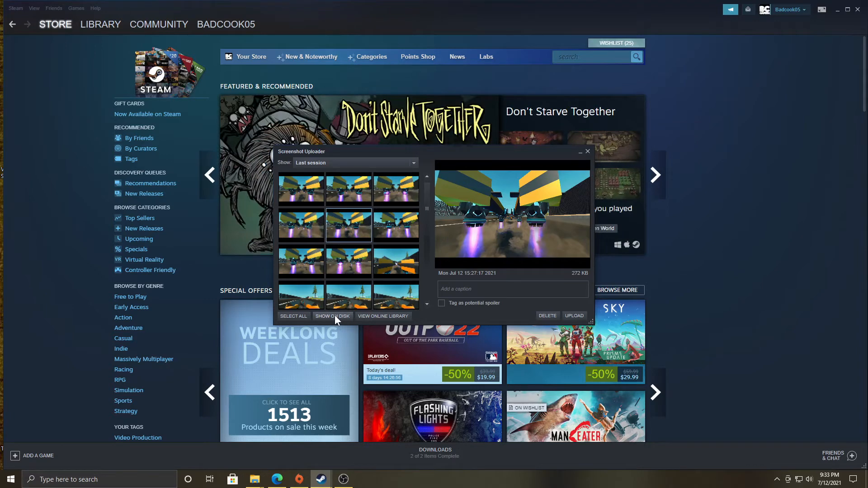
pyautogui.click(332, 316)
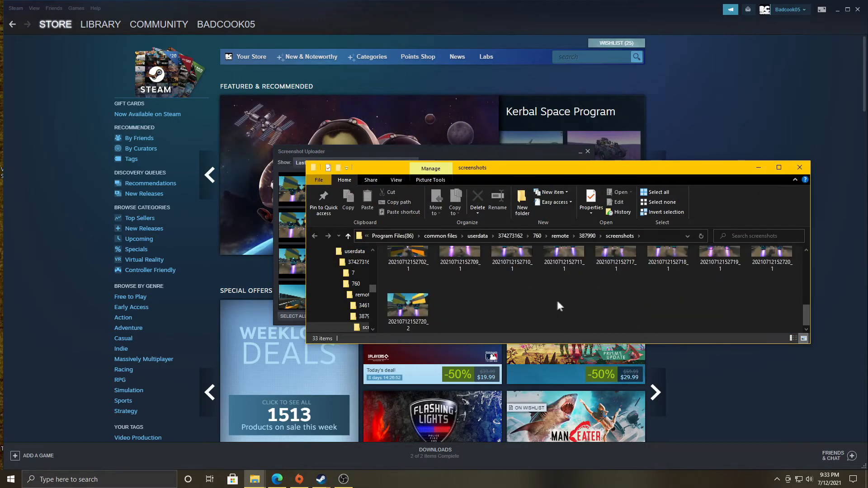
pyautogui.moveTo(564, 277)
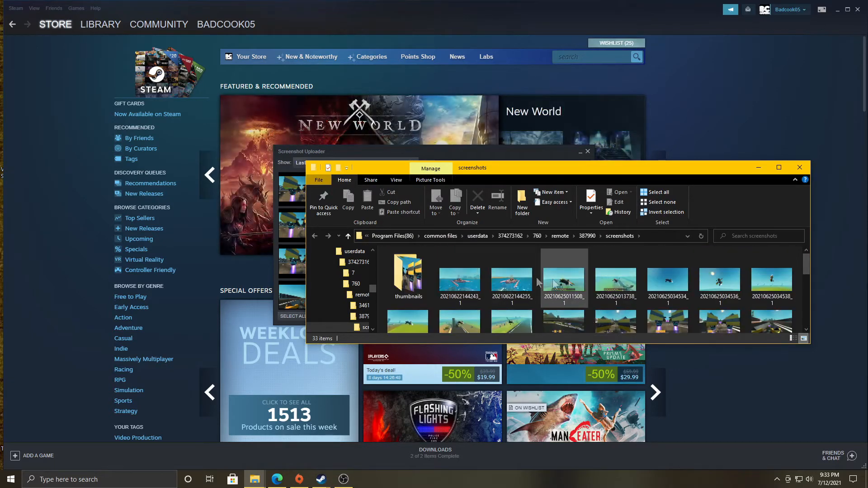
# Maximize File Explorer, go to New Volume (D:) > YouTube, and select the rendered folder
pyautogui.rightClick(564, 307)
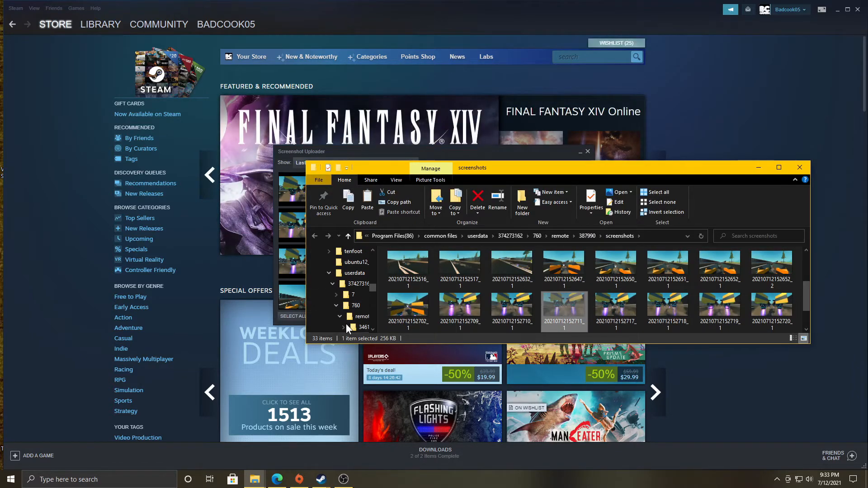
pyautogui.click(779, 168)
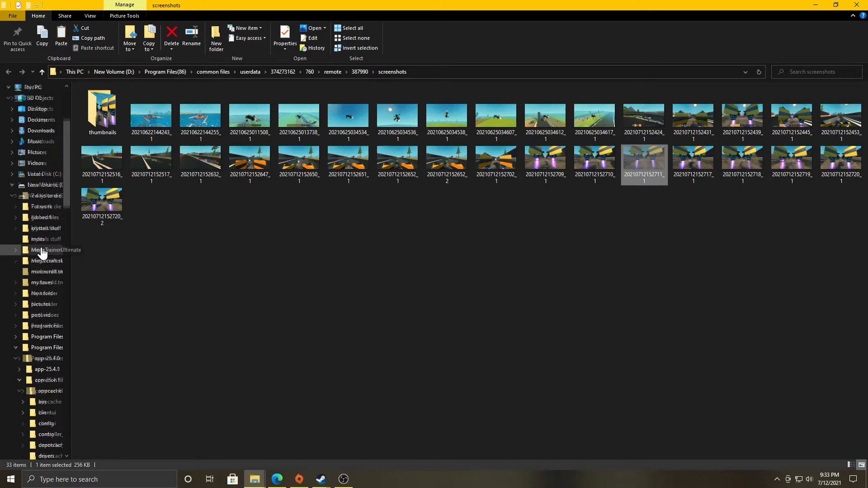
pyautogui.click(114, 71)
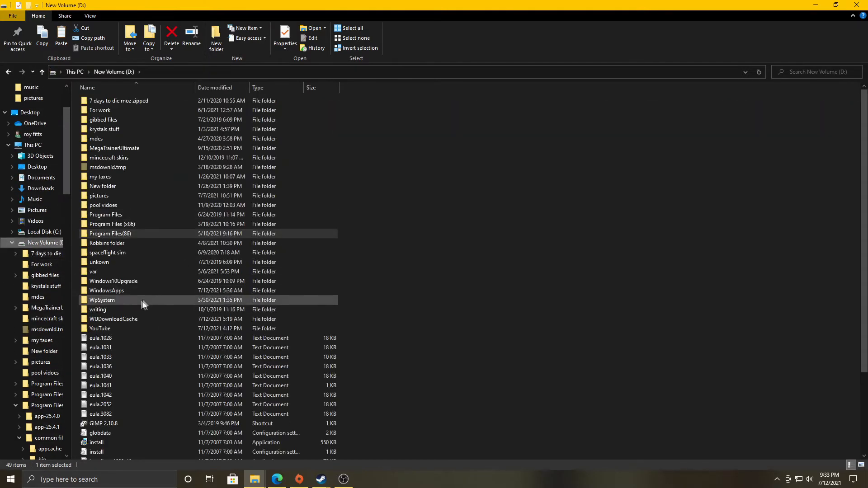
pyautogui.doubleClick(99, 329)
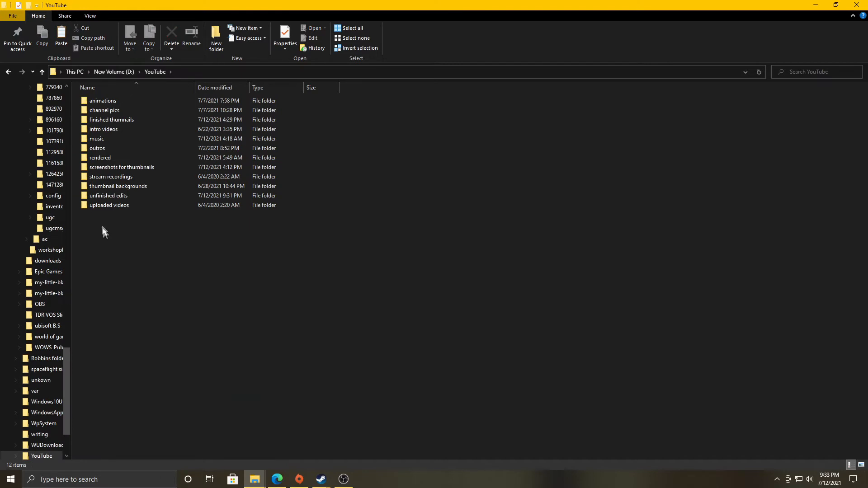
pyautogui.click(99, 158)
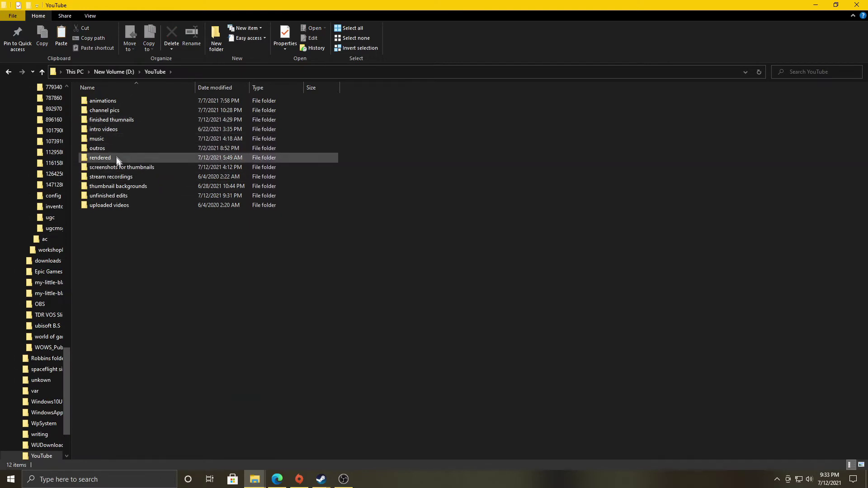